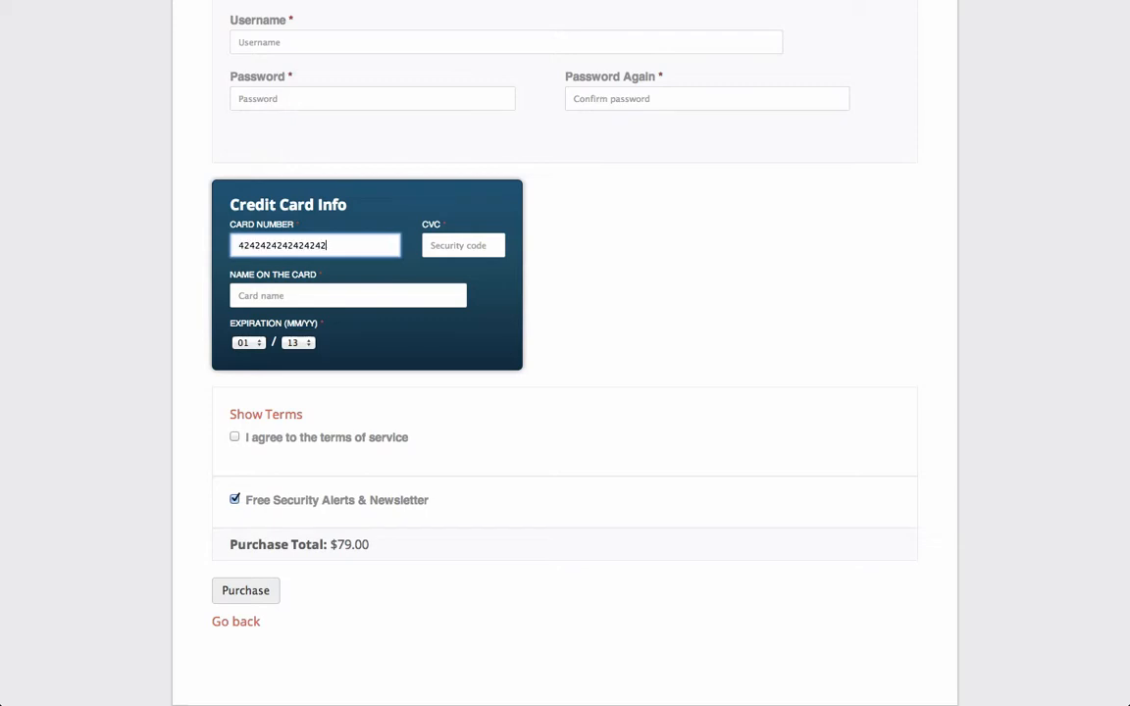
# - Enter CVC 123, cardholder name Thad Allender, and choose the card's expiration year
pyautogui.write('123')
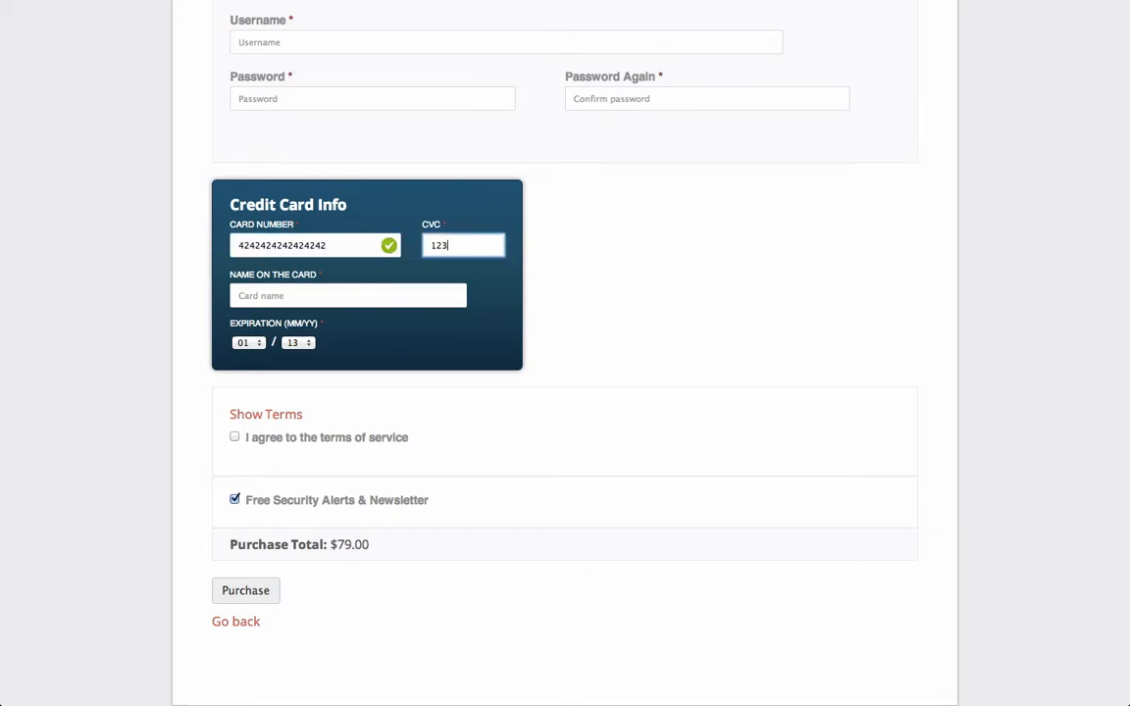
pyautogui.write('Thad')
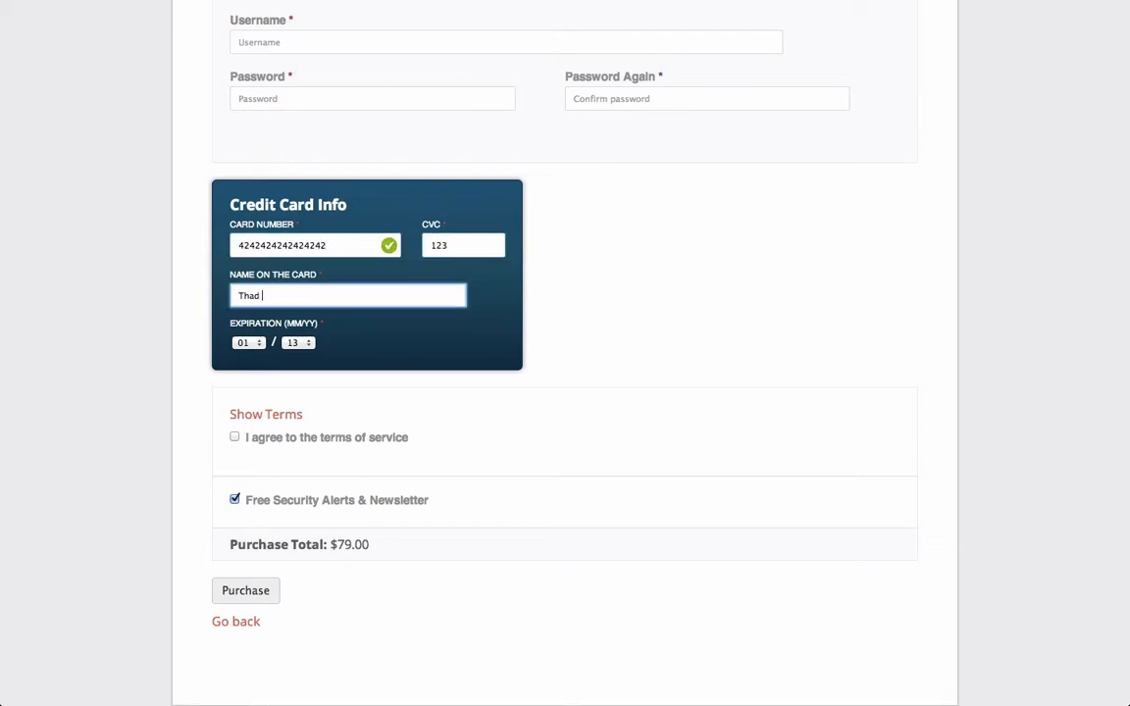
pyautogui.write('Allender')
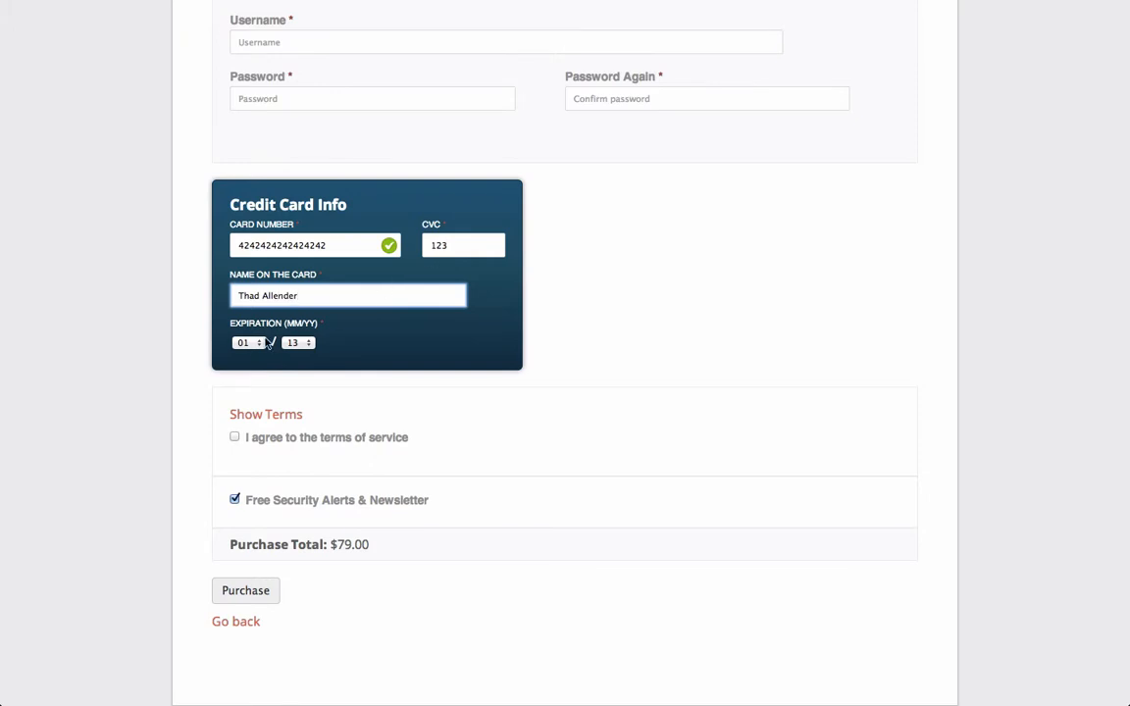
pyautogui.click(298, 341)
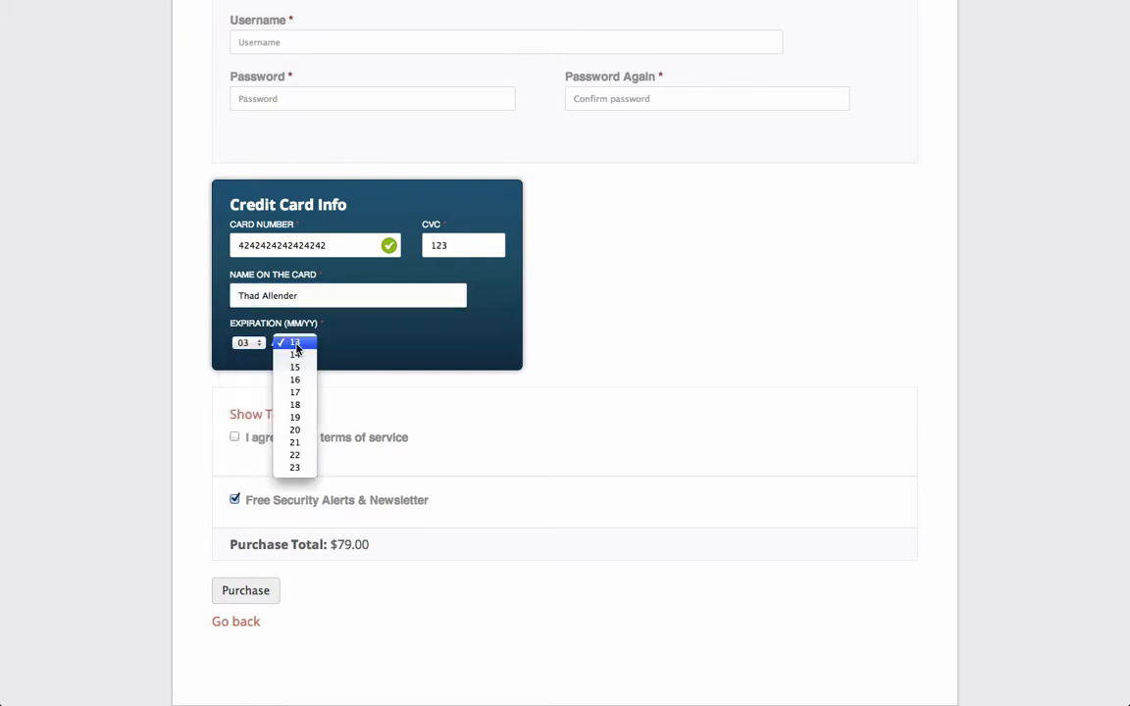
pyautogui.click(726, 220)
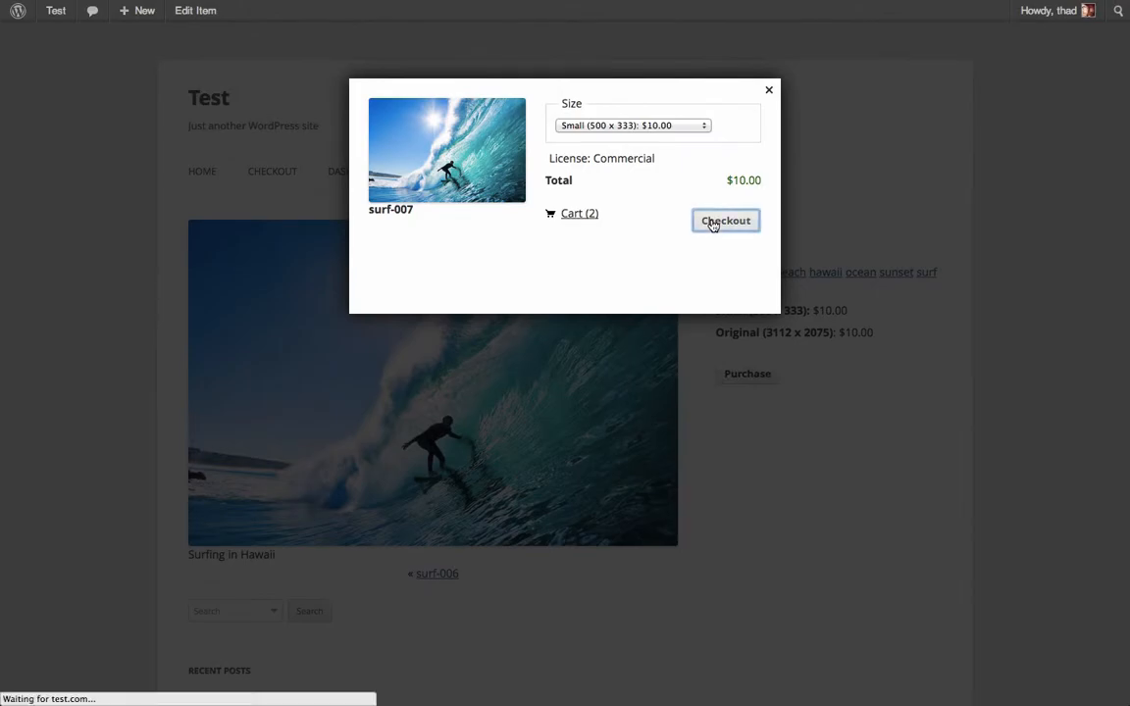
pyautogui.click(726, 219)
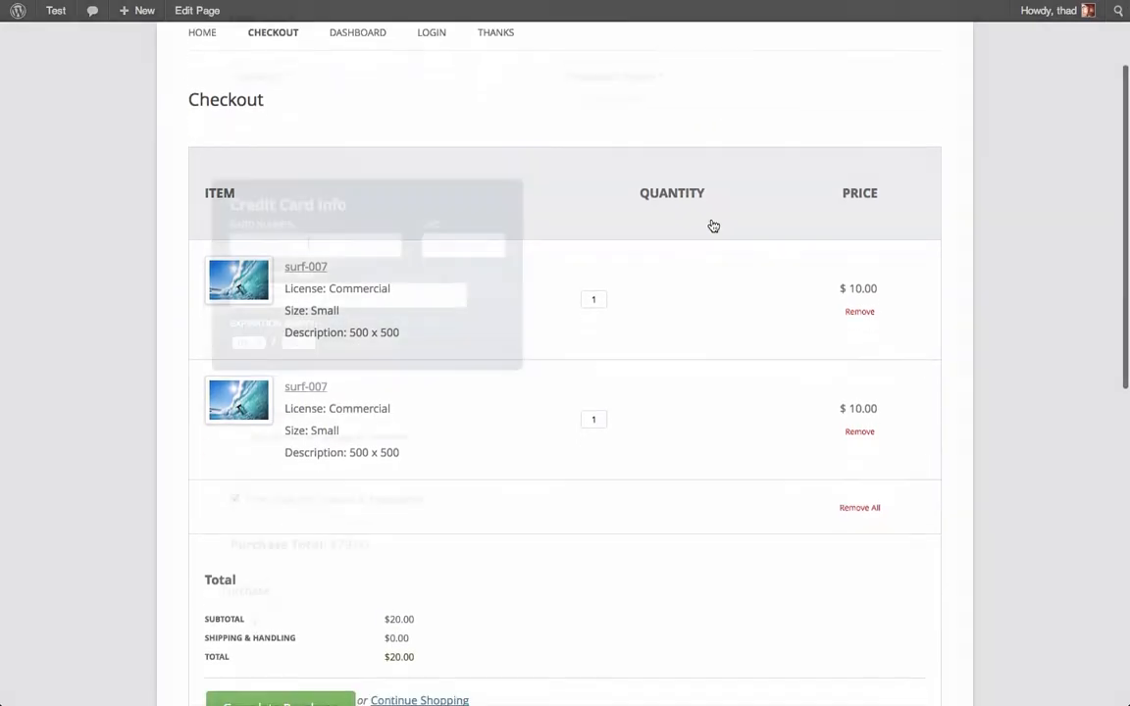
pyautogui.scroll(-3)
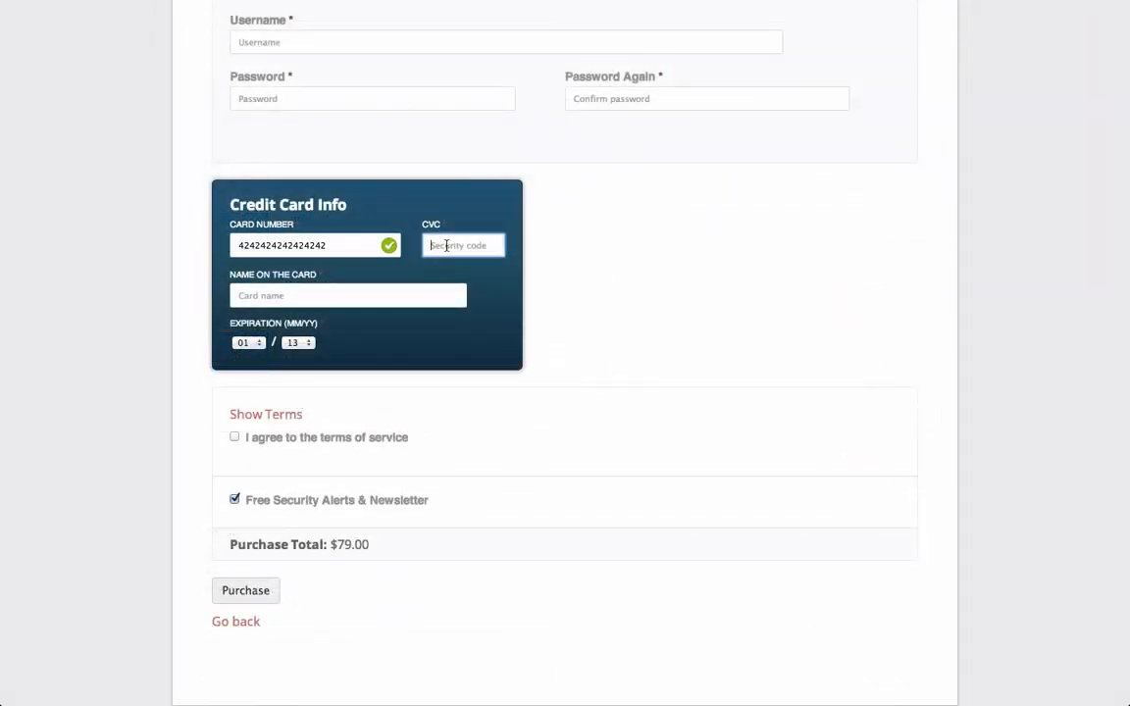
pyautogui.write('123')
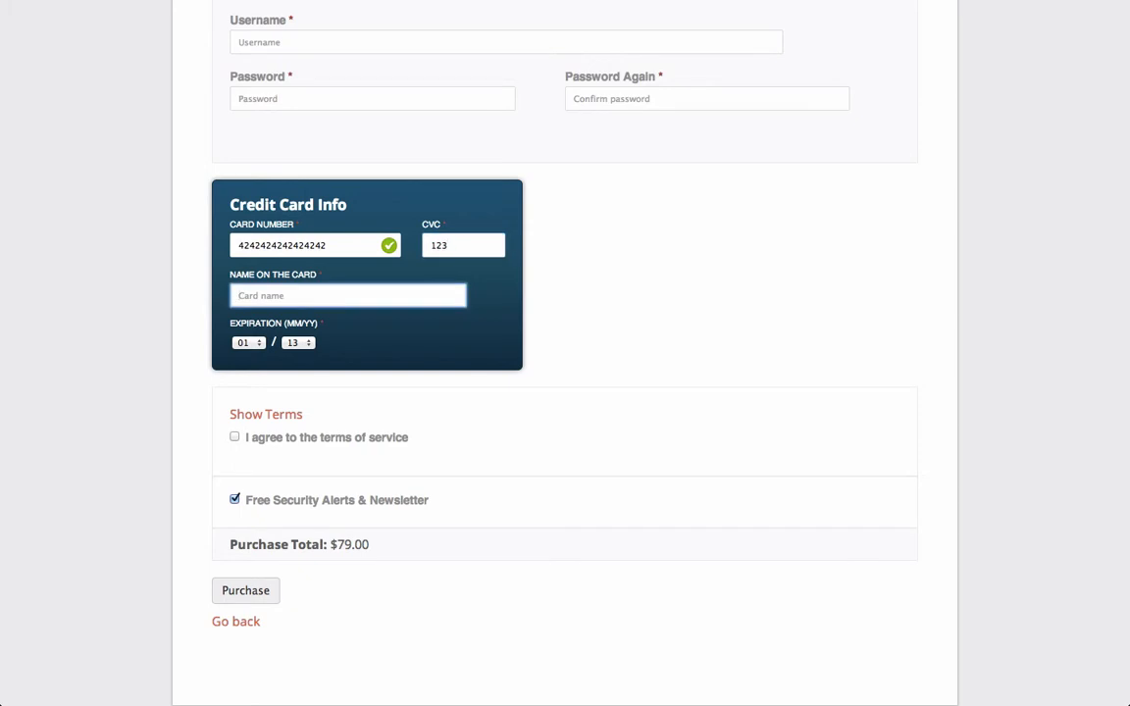
pyautogui.write('Thad Allender')
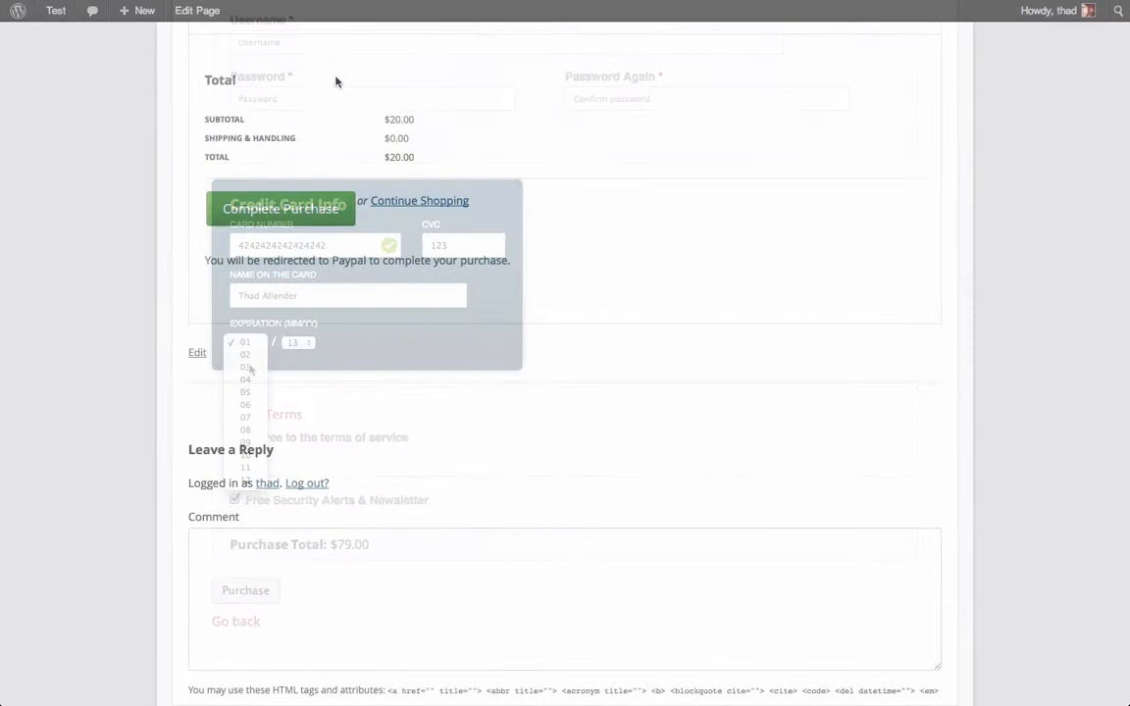
# - Submit the two-item $20 order with Complete Purchase, reaching the thanks page
pyautogui.click(281, 208)
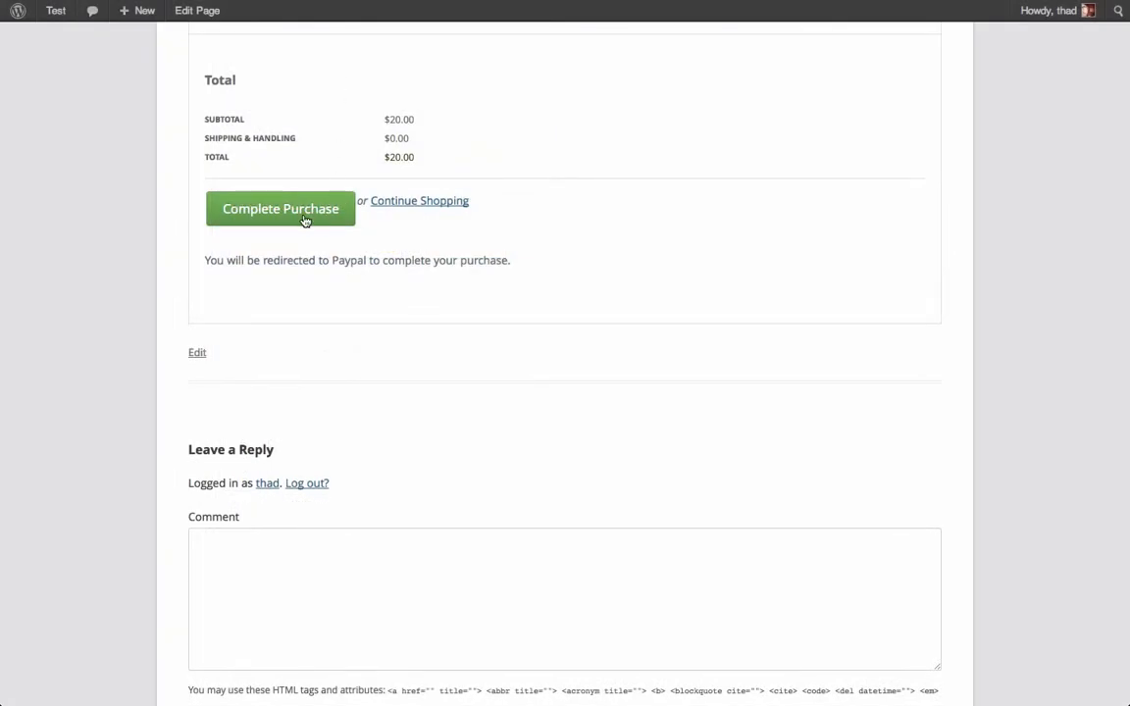
pyautogui.click(279, 207)
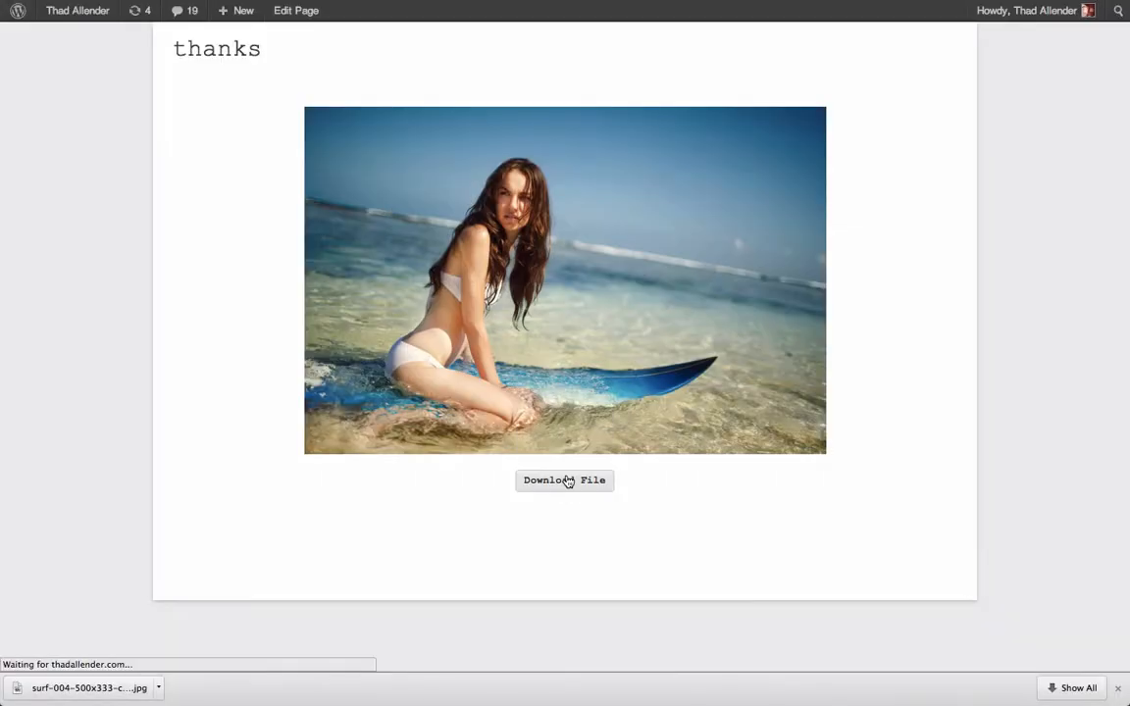
# - Download the purchased photo file from the thanks page
pyautogui.click(565, 478)
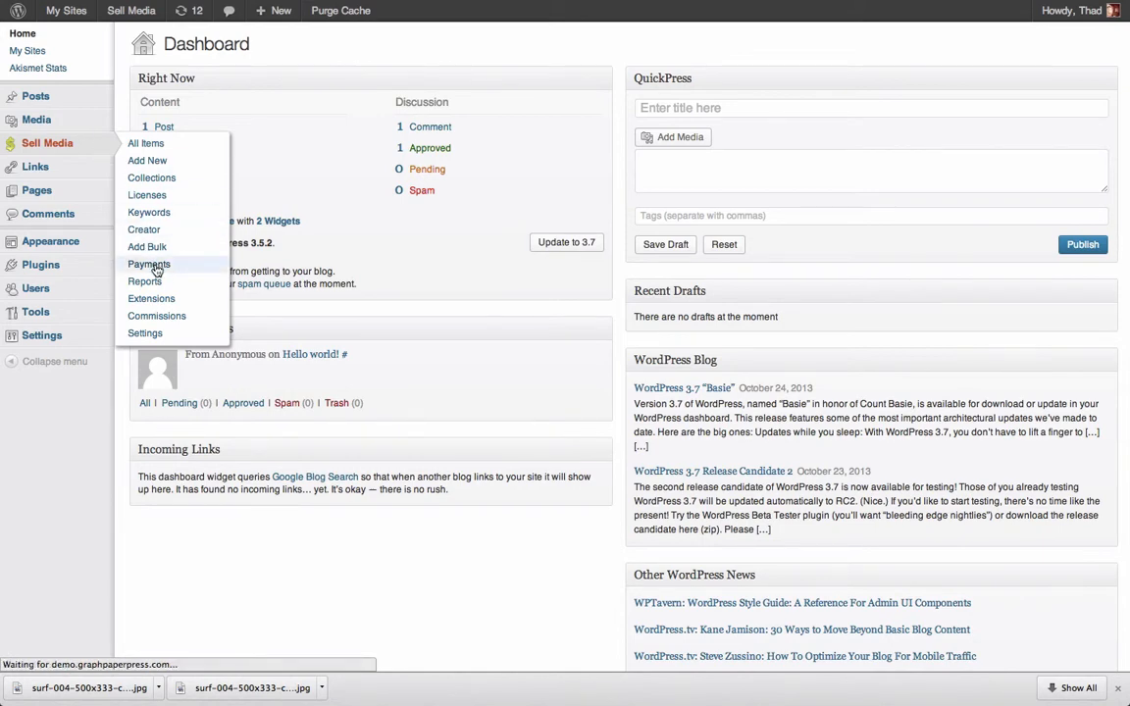
# - View the Sell Media Payments list of pending transactions
pyautogui.click(149, 262)
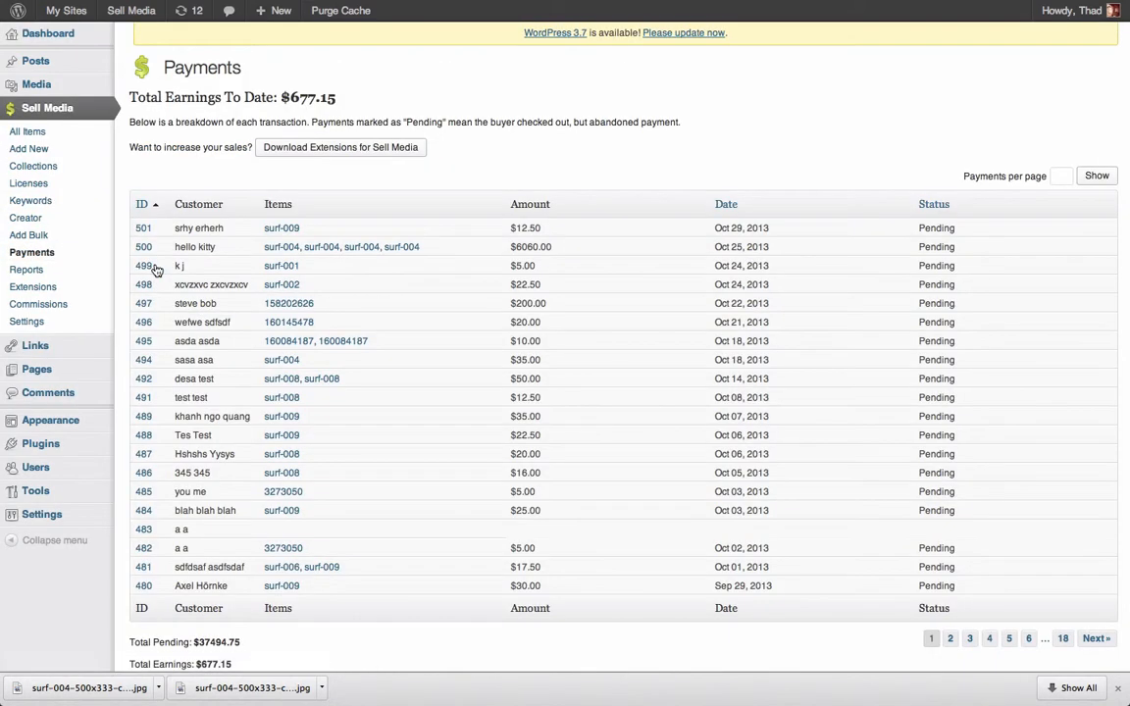
pyautogui.scroll(-3)
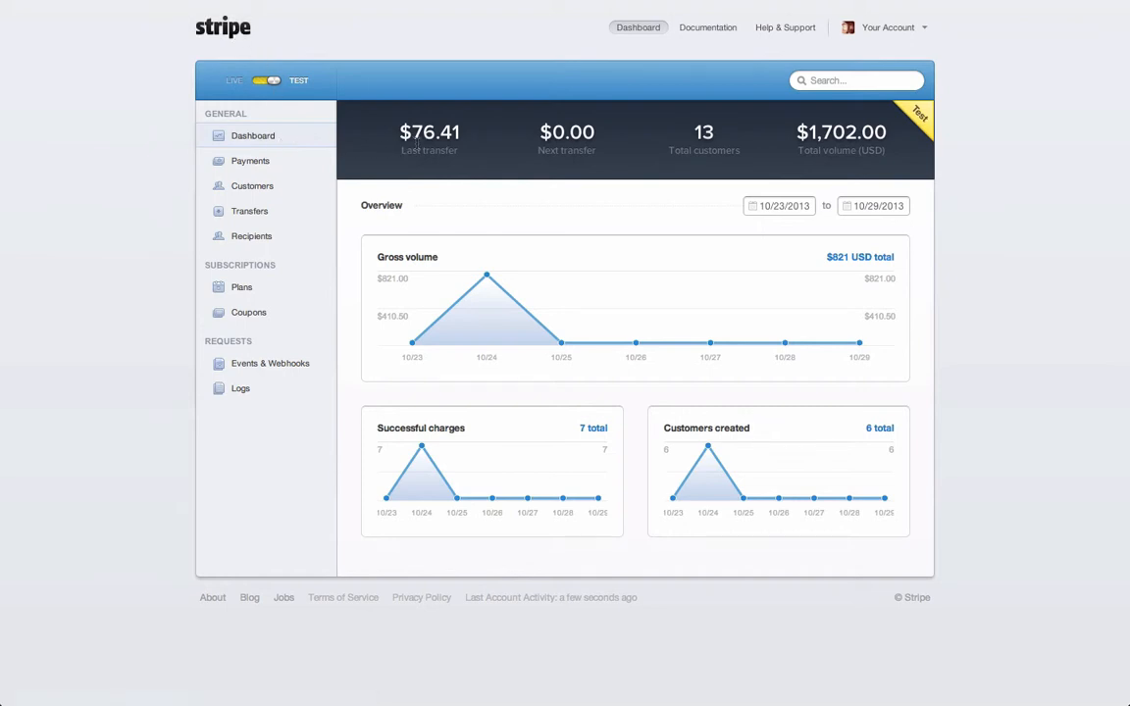
pyautogui.moveTo(486, 277)
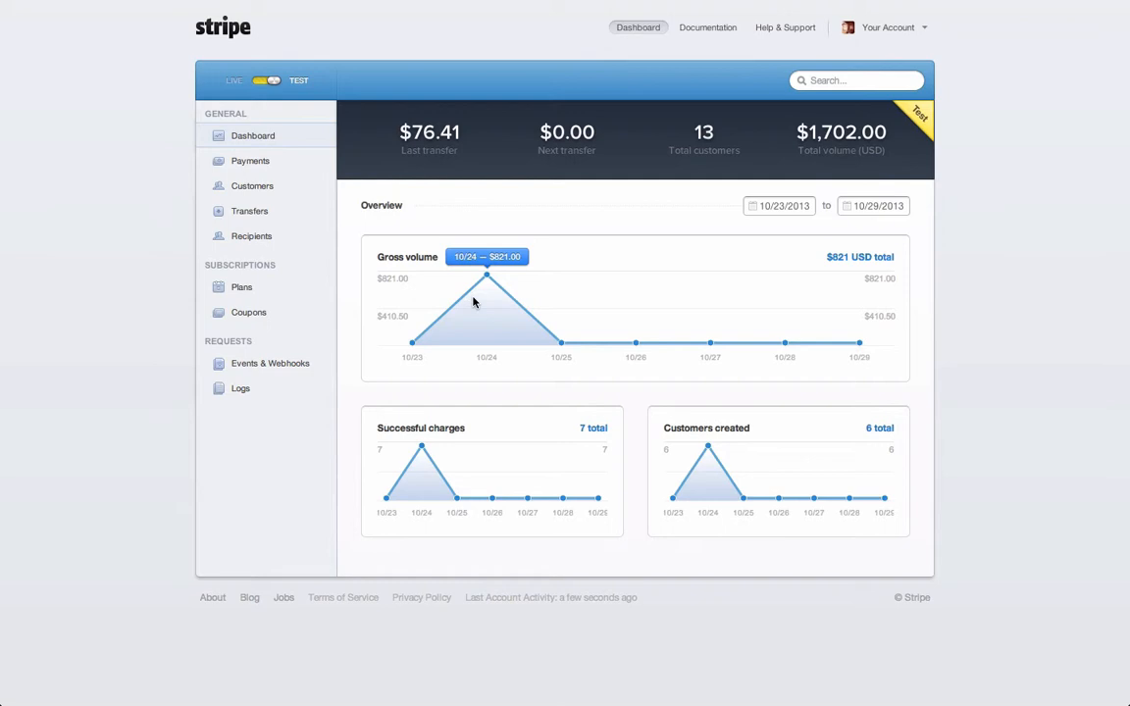
pyautogui.click(251, 161)
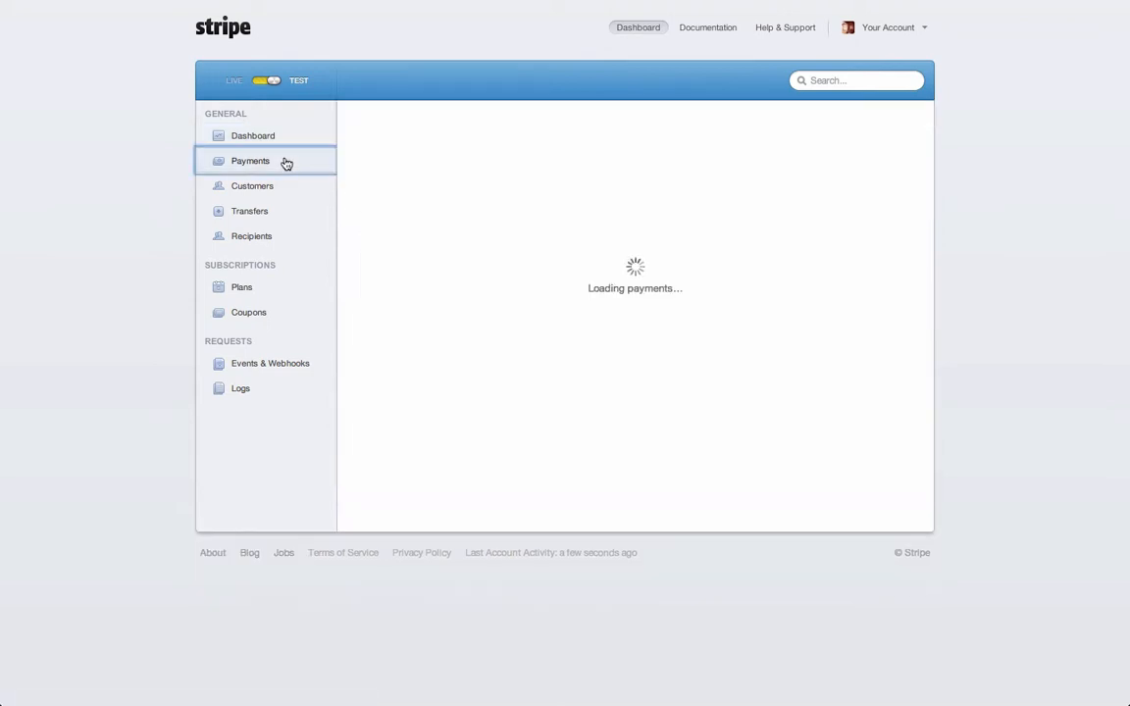
pyautogui.click(251, 160)
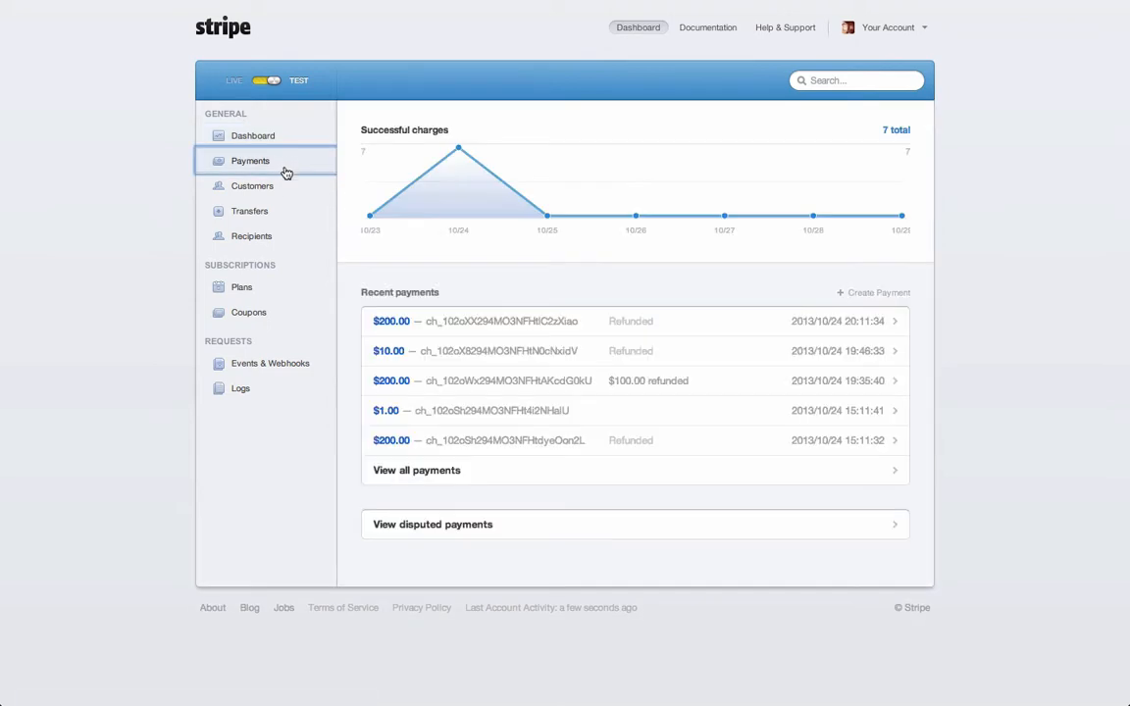
pyautogui.click(252, 184)
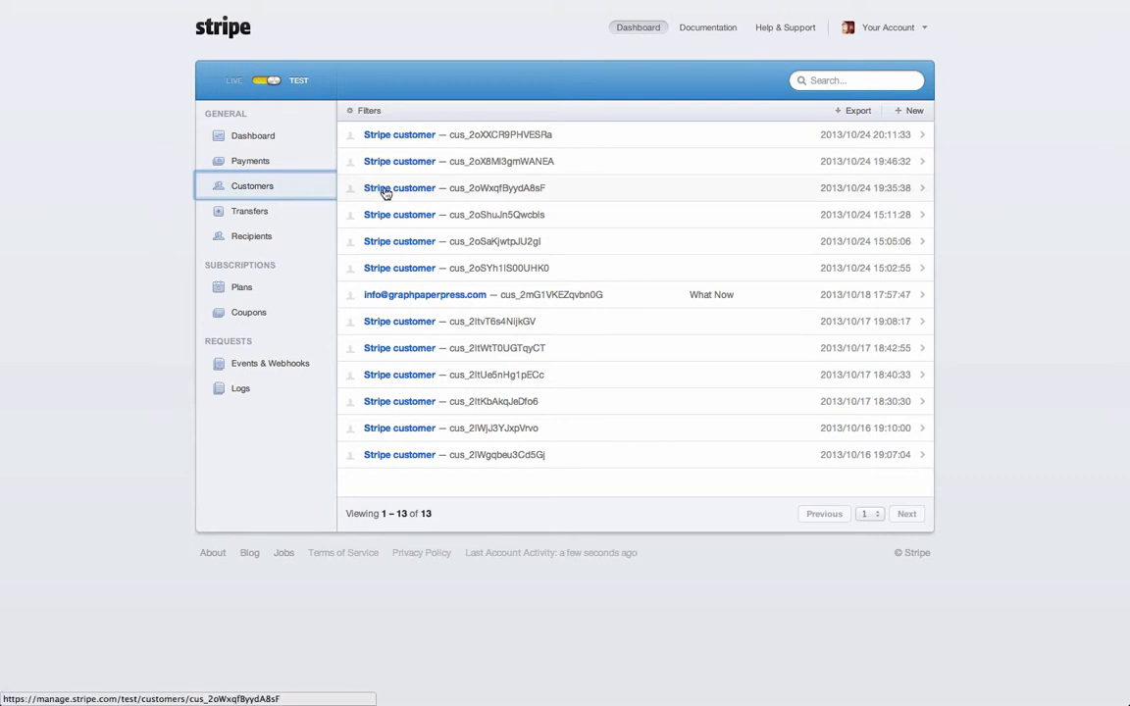
pyautogui.click(251, 160)
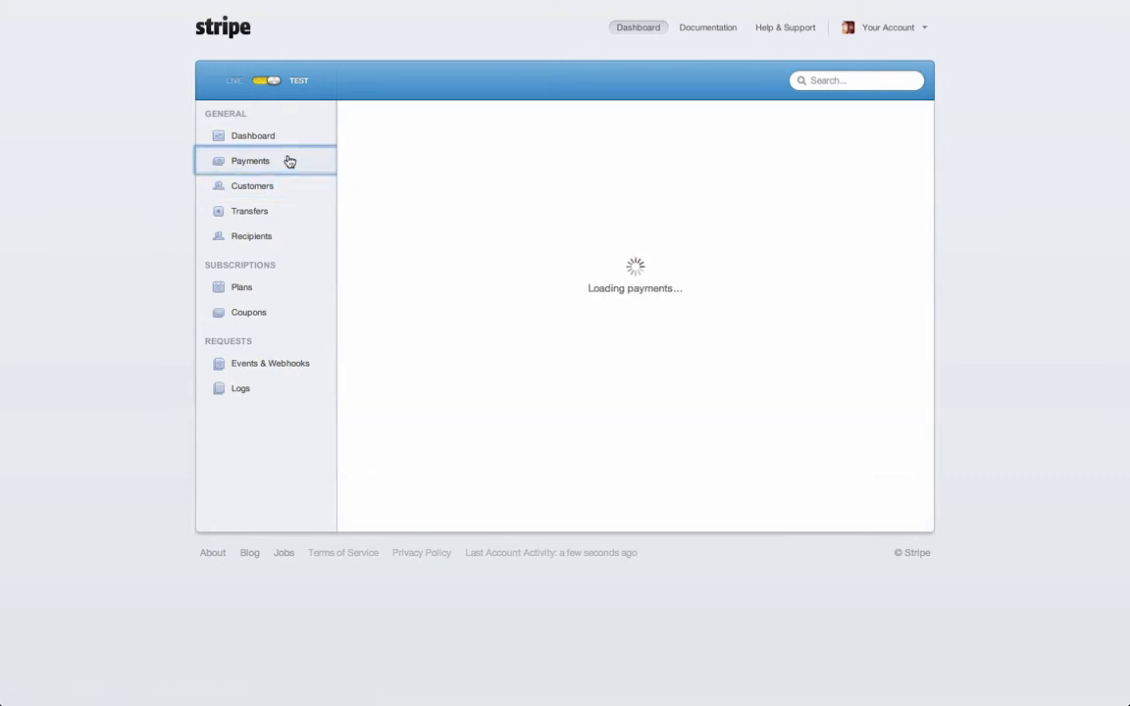
pyautogui.click(251, 161)
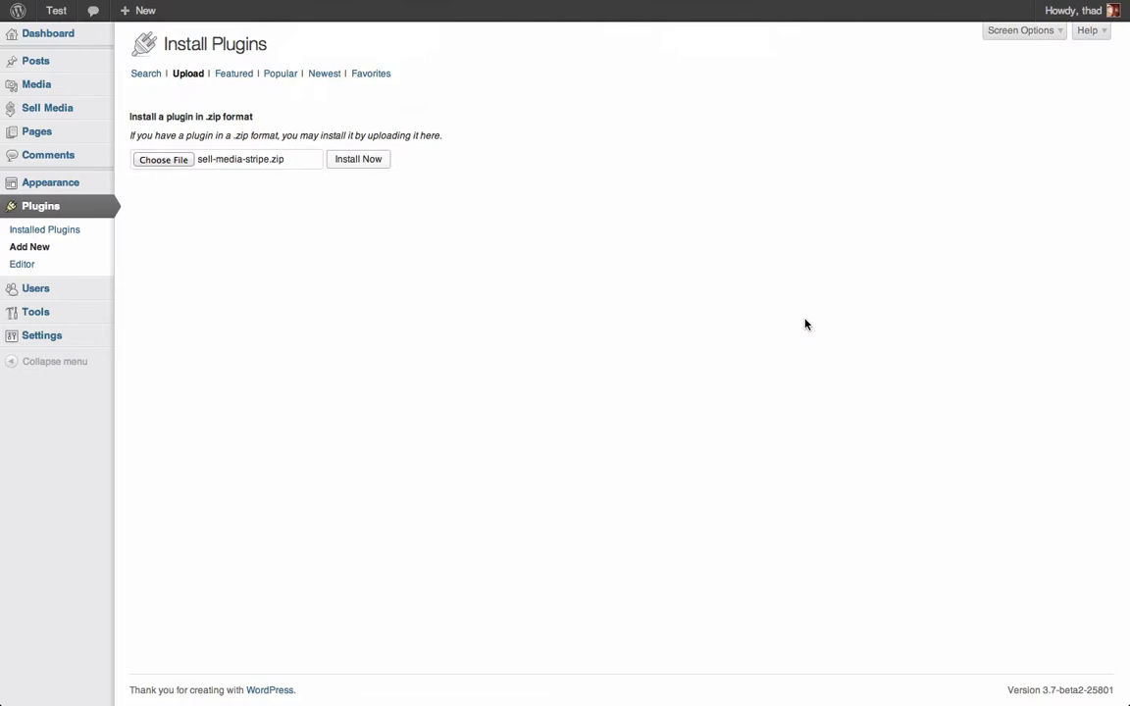
# - Install and activate the uploaded sell-media-stripe.zip extension
pyautogui.click(357, 158)
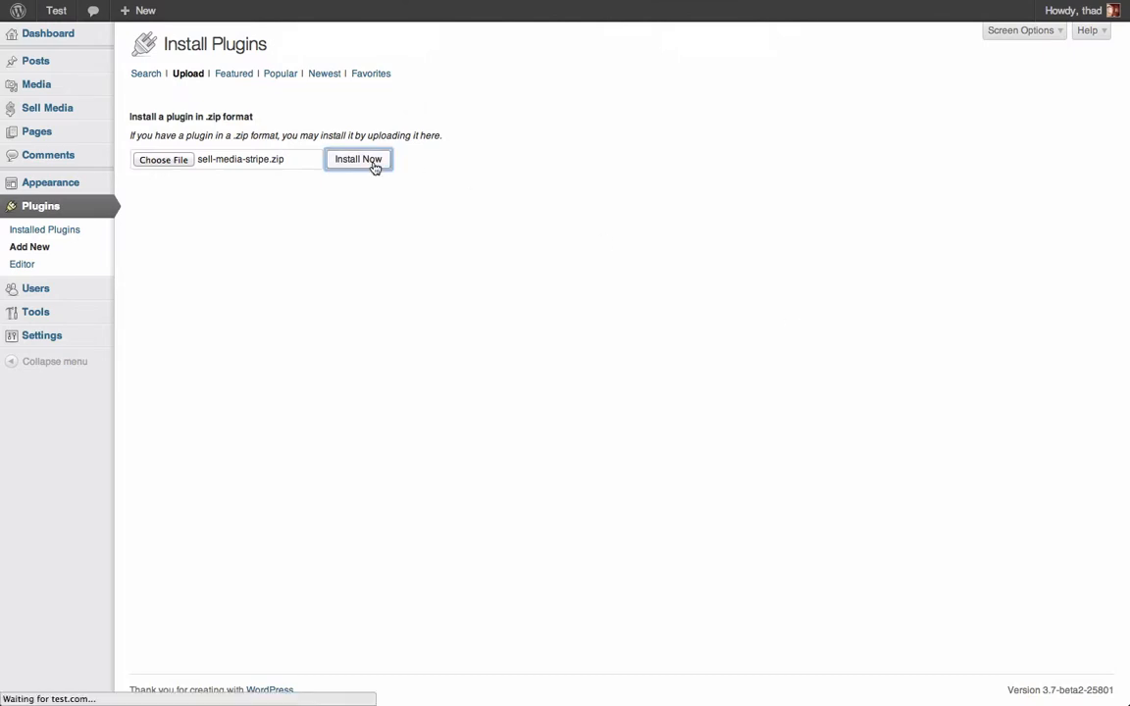
pyautogui.click(357, 159)
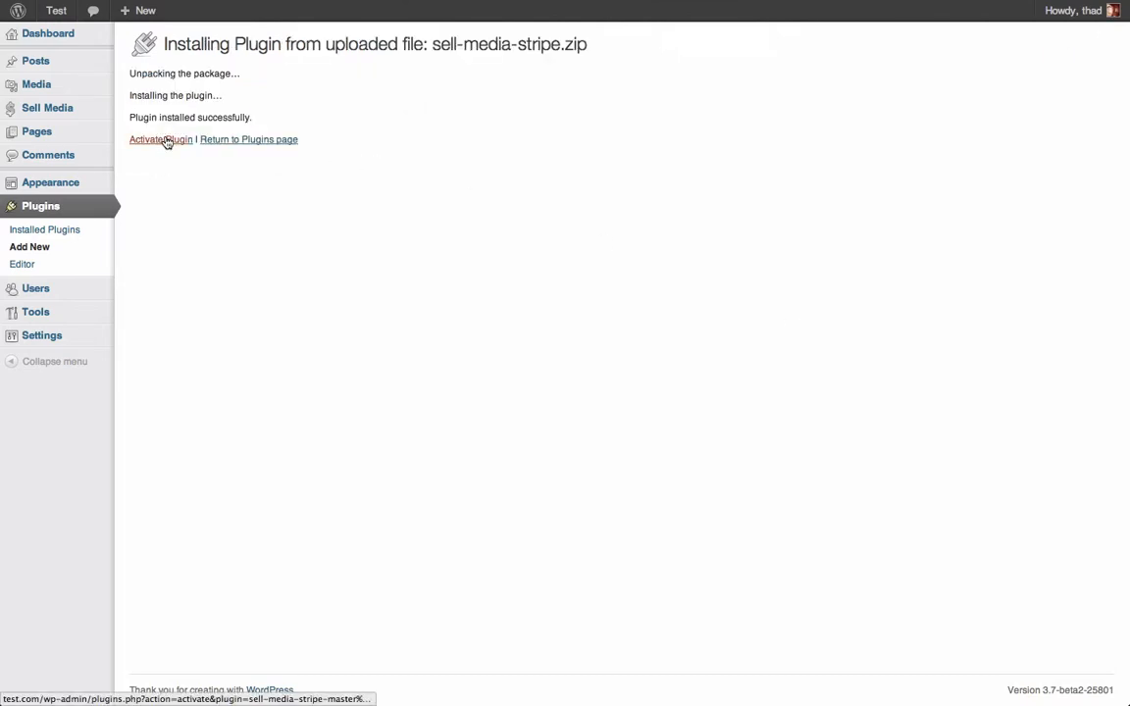
# - Set Stripe as the Default Payment method in Sell Media's Payment settings
pyautogui.click(161, 138)
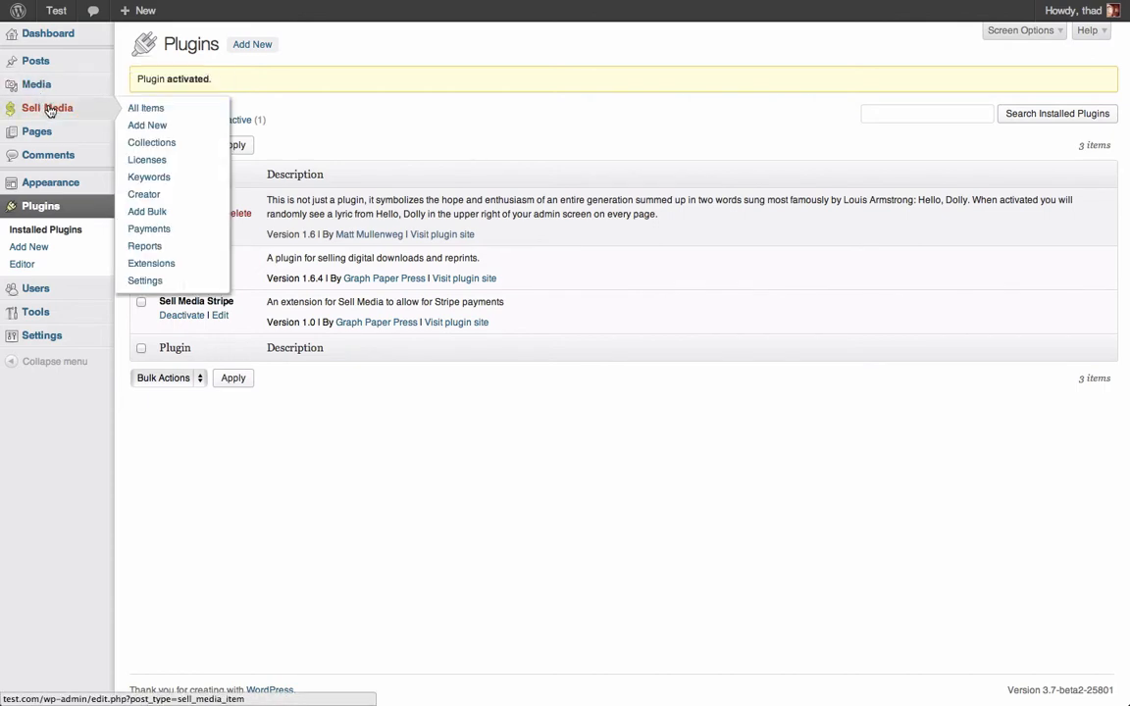
pyautogui.click(145, 280)
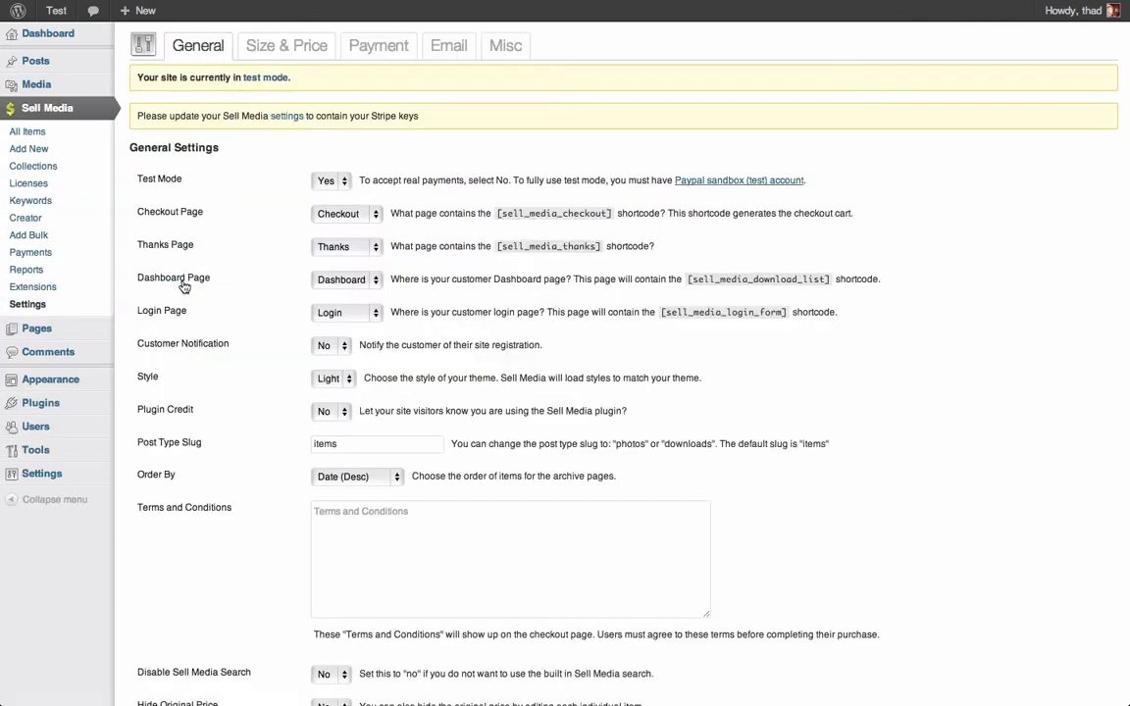
pyautogui.click(379, 45)
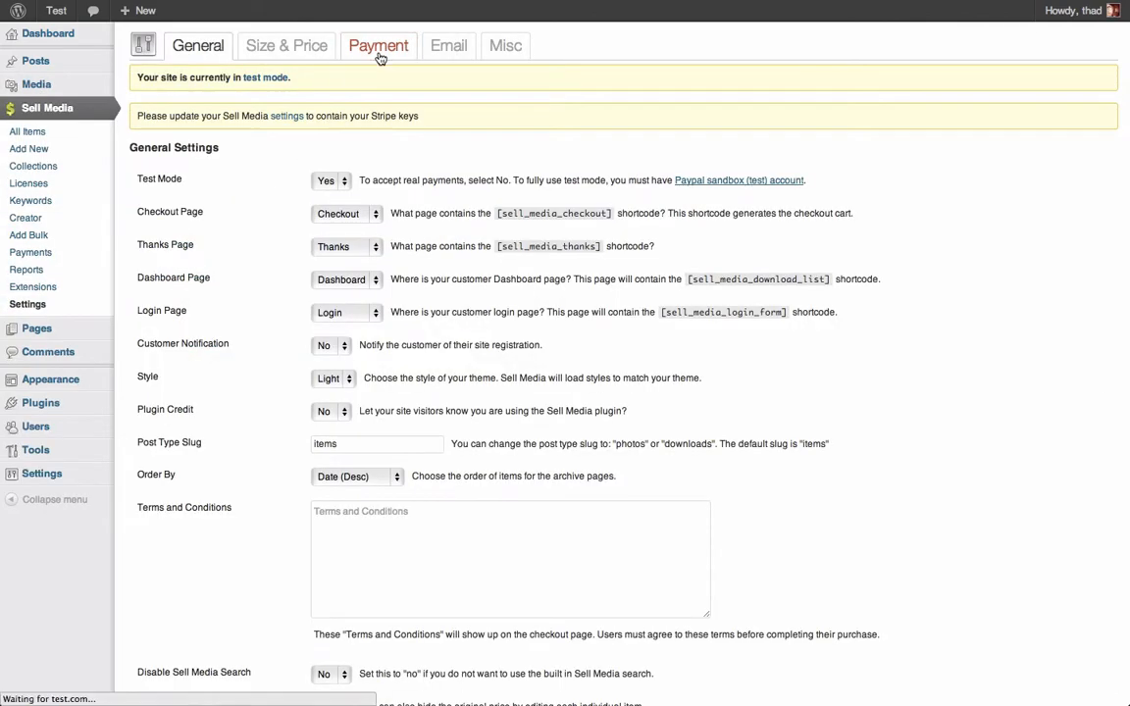
pyautogui.click(377, 45)
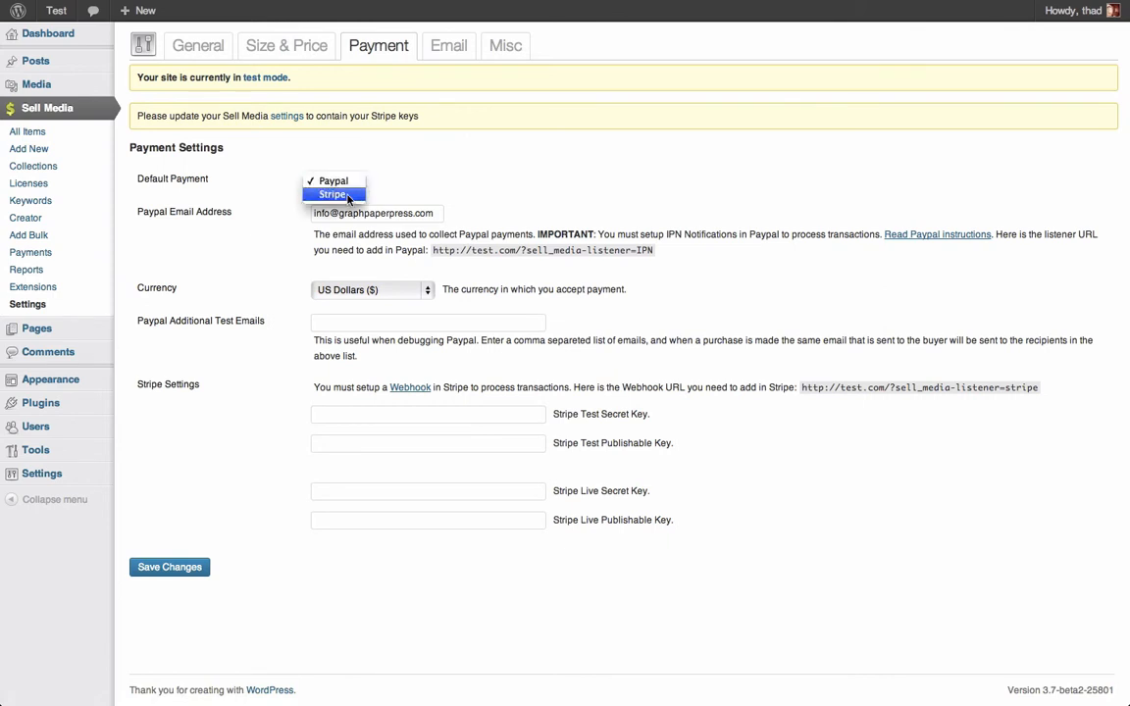
pyautogui.click(332, 195)
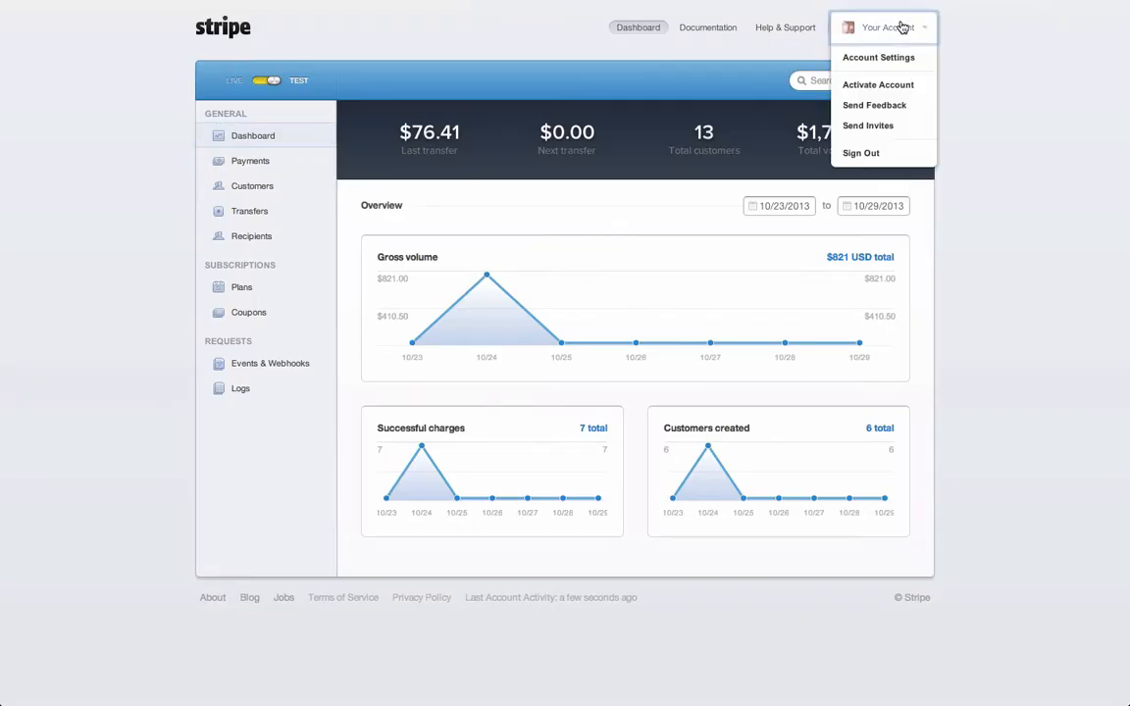
# - Create a test webhook for the sell_media_listener=stripe URL in Stripe account settings
pyautogui.click(879, 57)
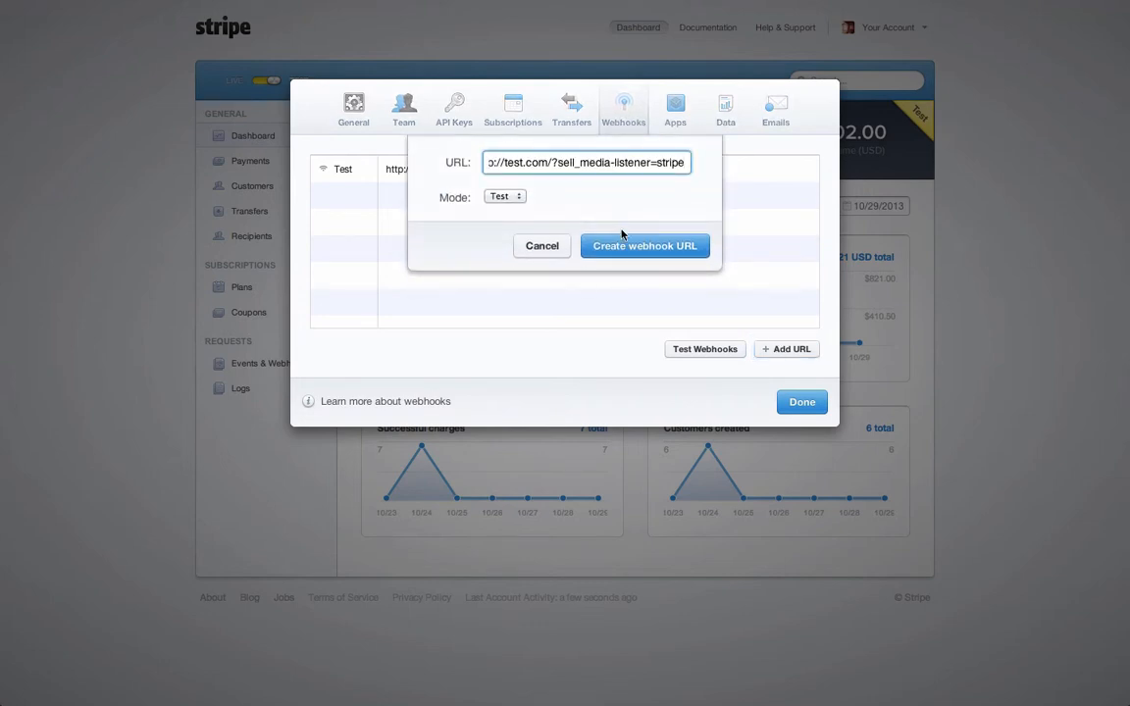
pyautogui.click(644, 245)
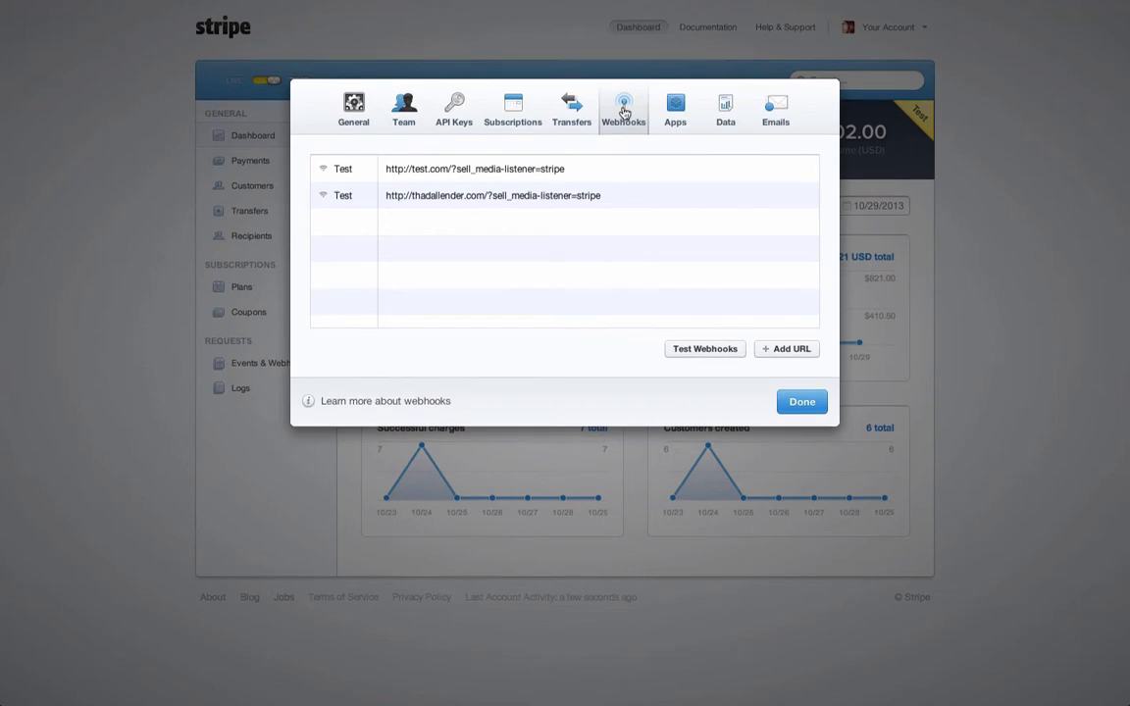
# - View the Stripe API keys and begin entering the live publishable key
pyautogui.click(453, 108)
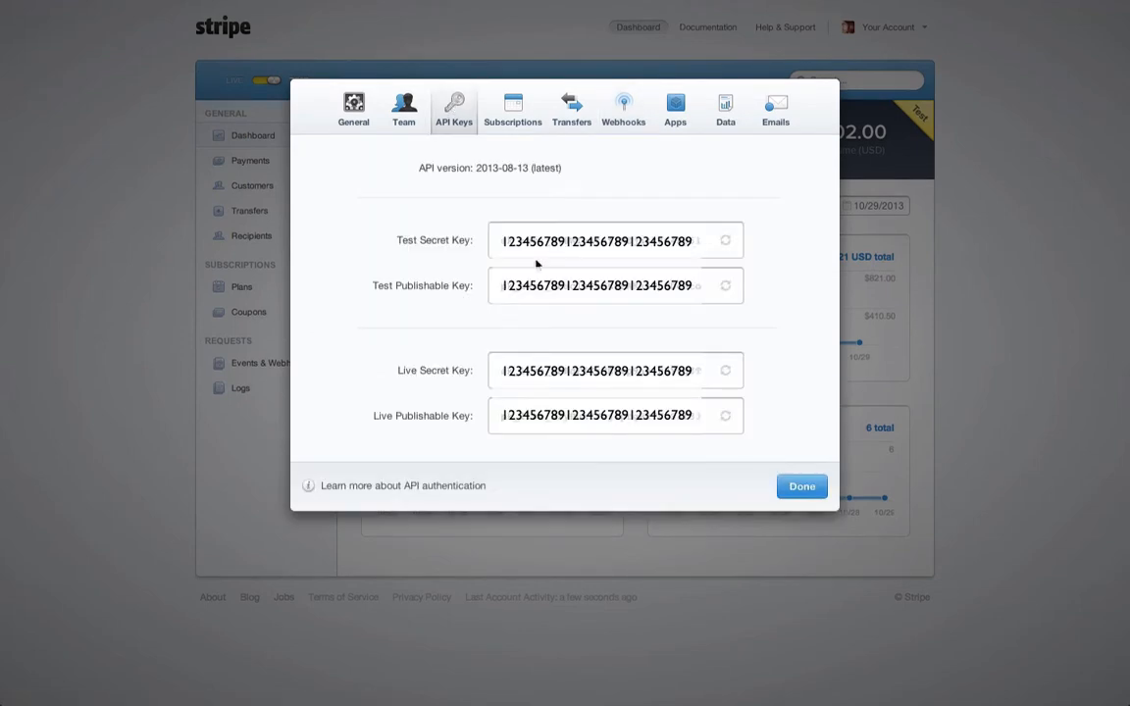
pyautogui.moveTo(556, 361)
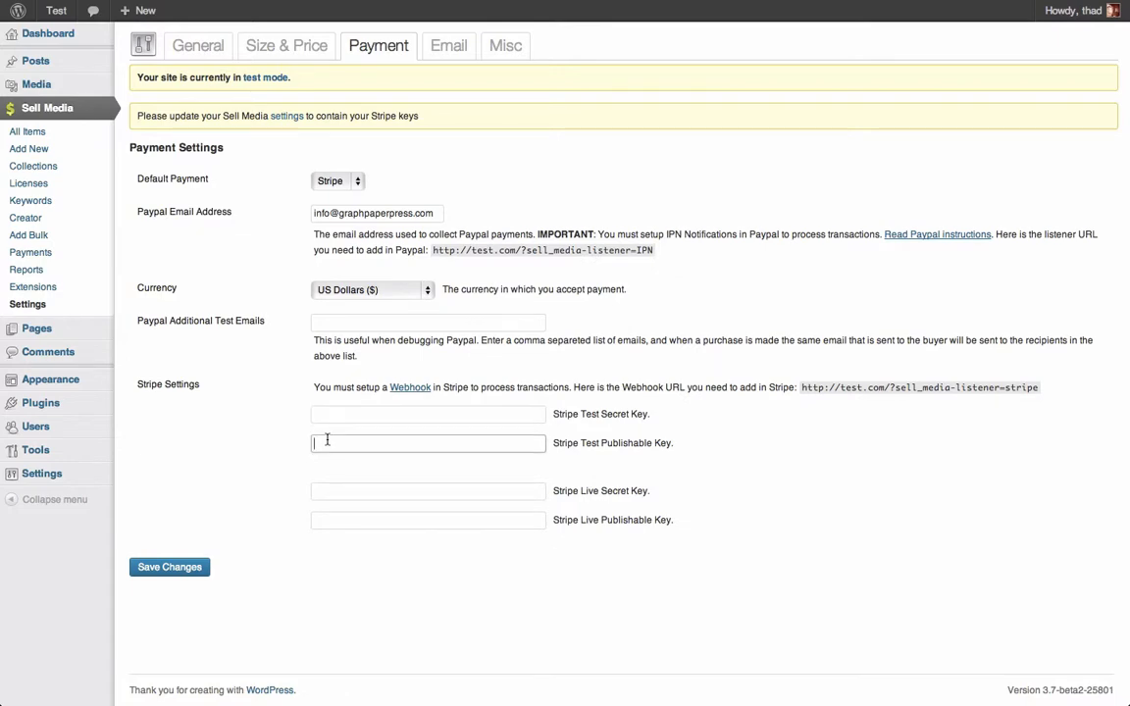
pyautogui.click(427, 520)
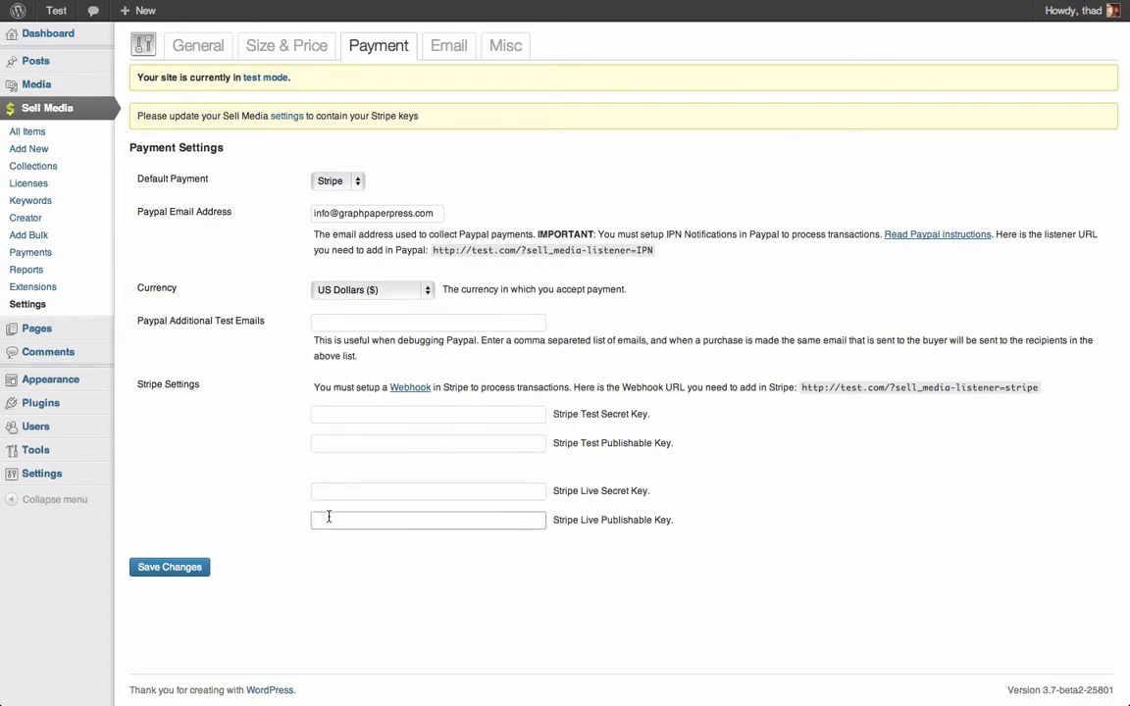